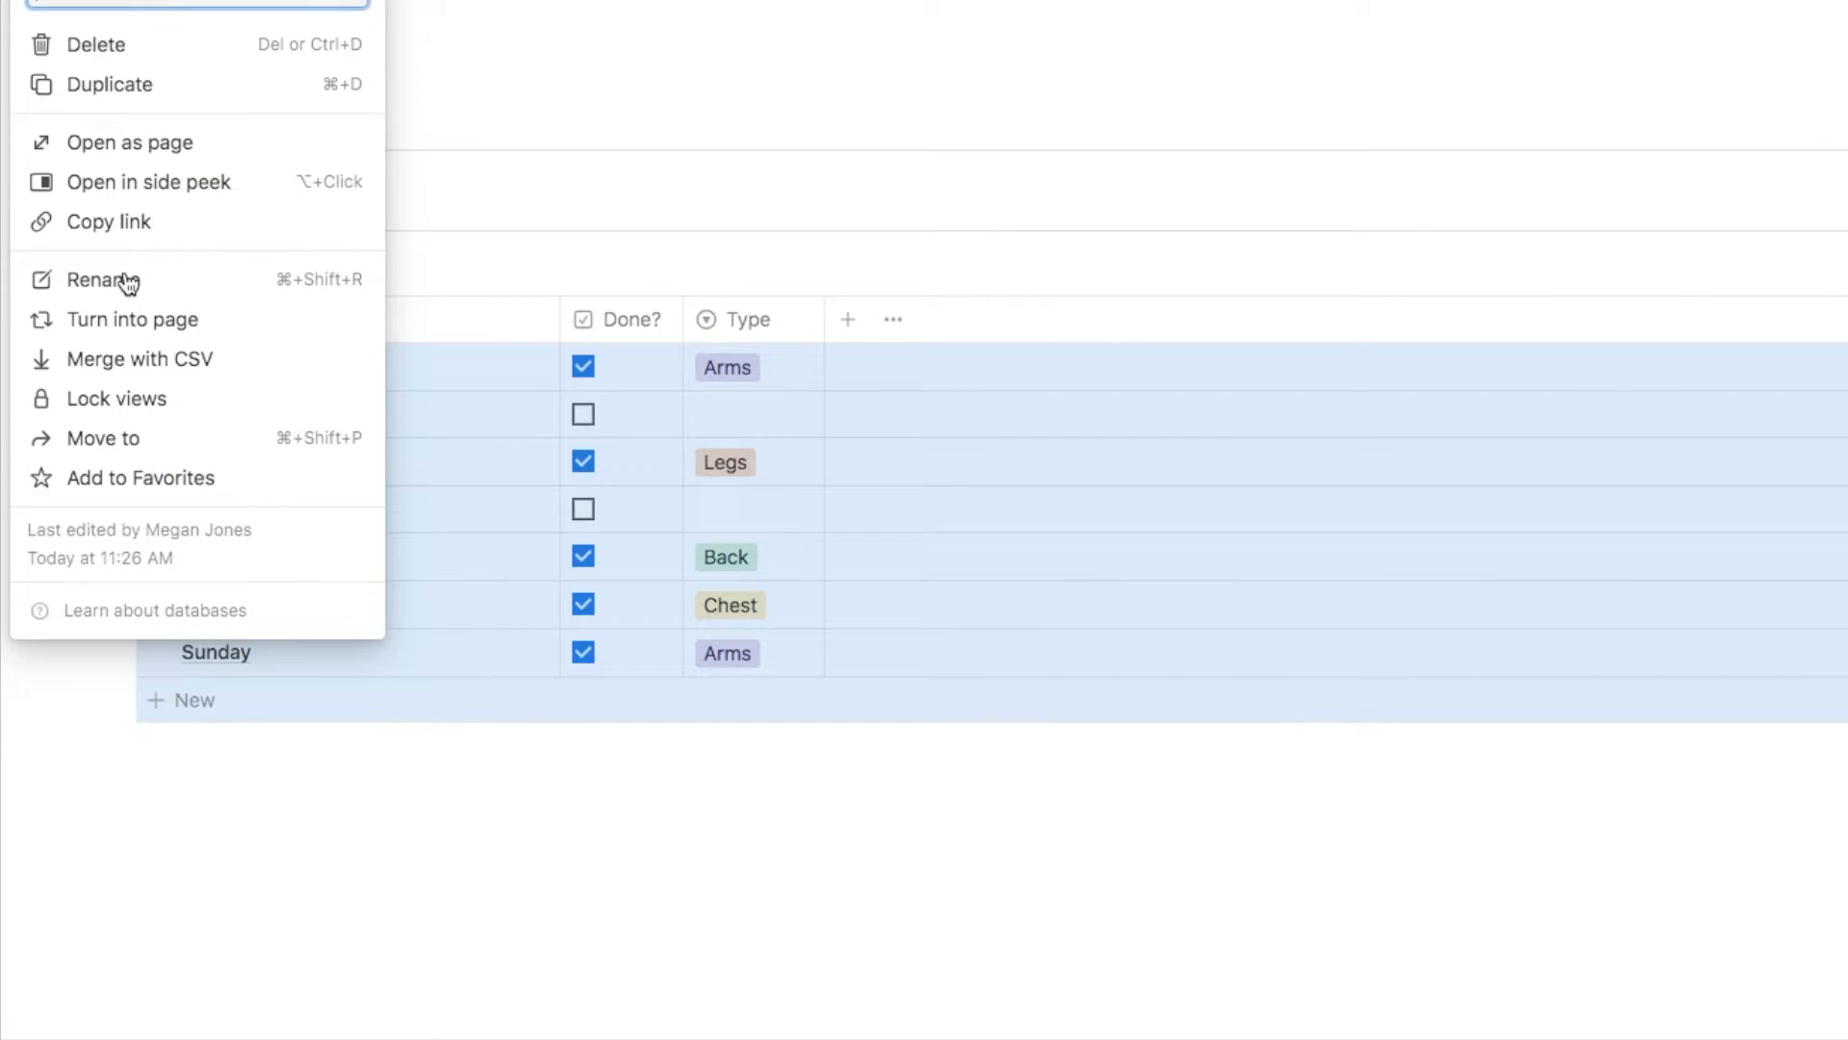
# Insert a toggle block with /tog above the Workout Tracker table
pyautogui.write('/tog')
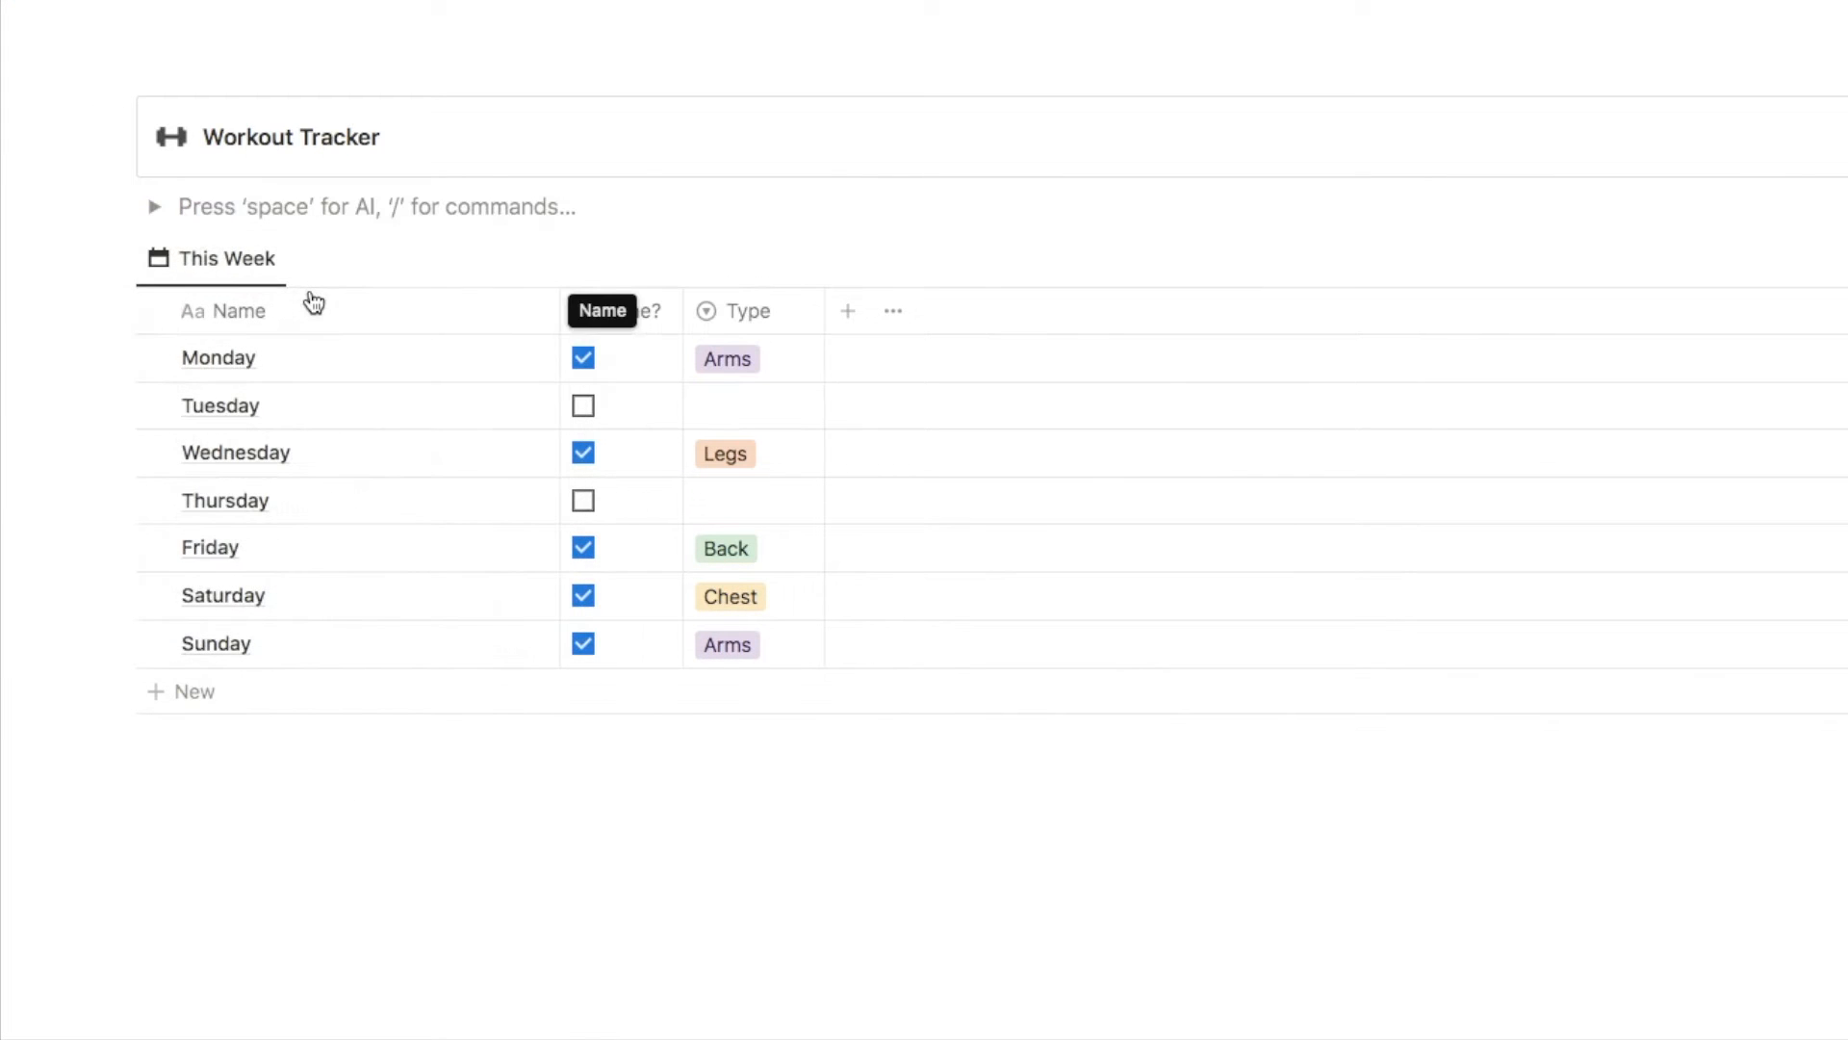
# Expand the empty toggle block so the table can be dropped inside
pyautogui.click(153, 206)
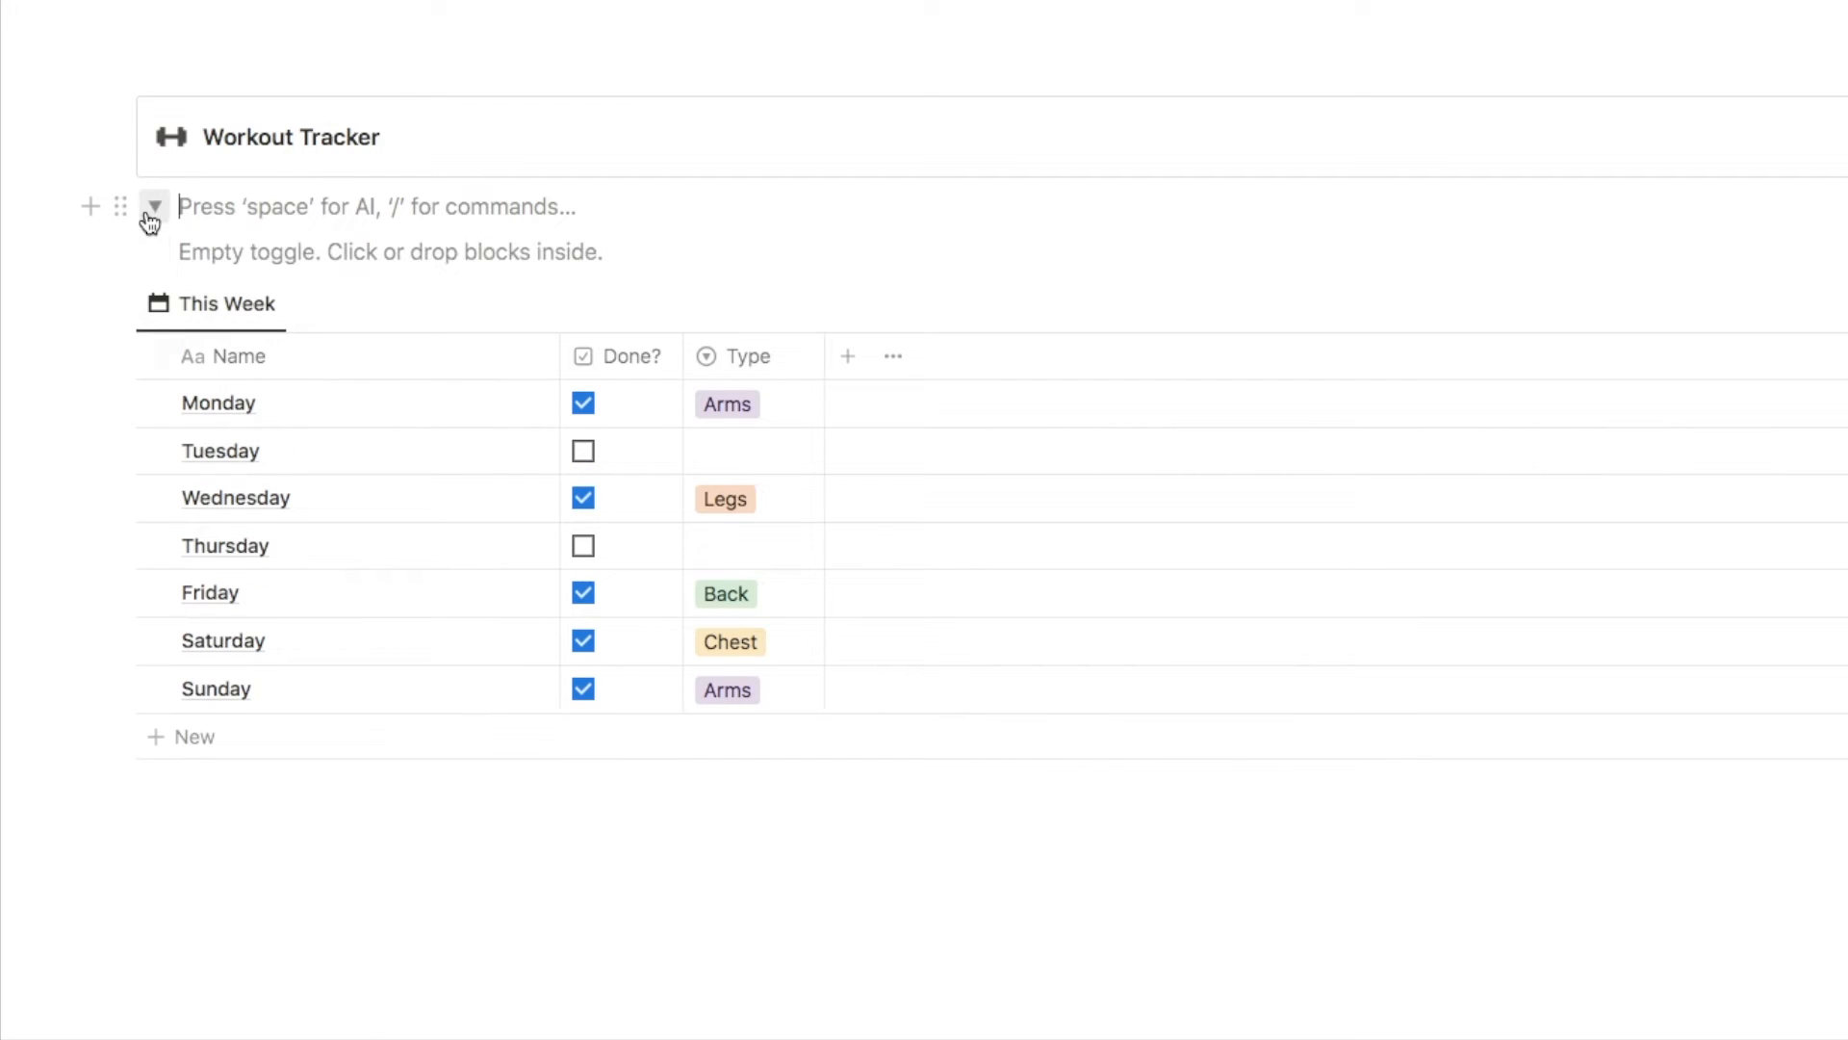
pyautogui.moveTo(121, 304)
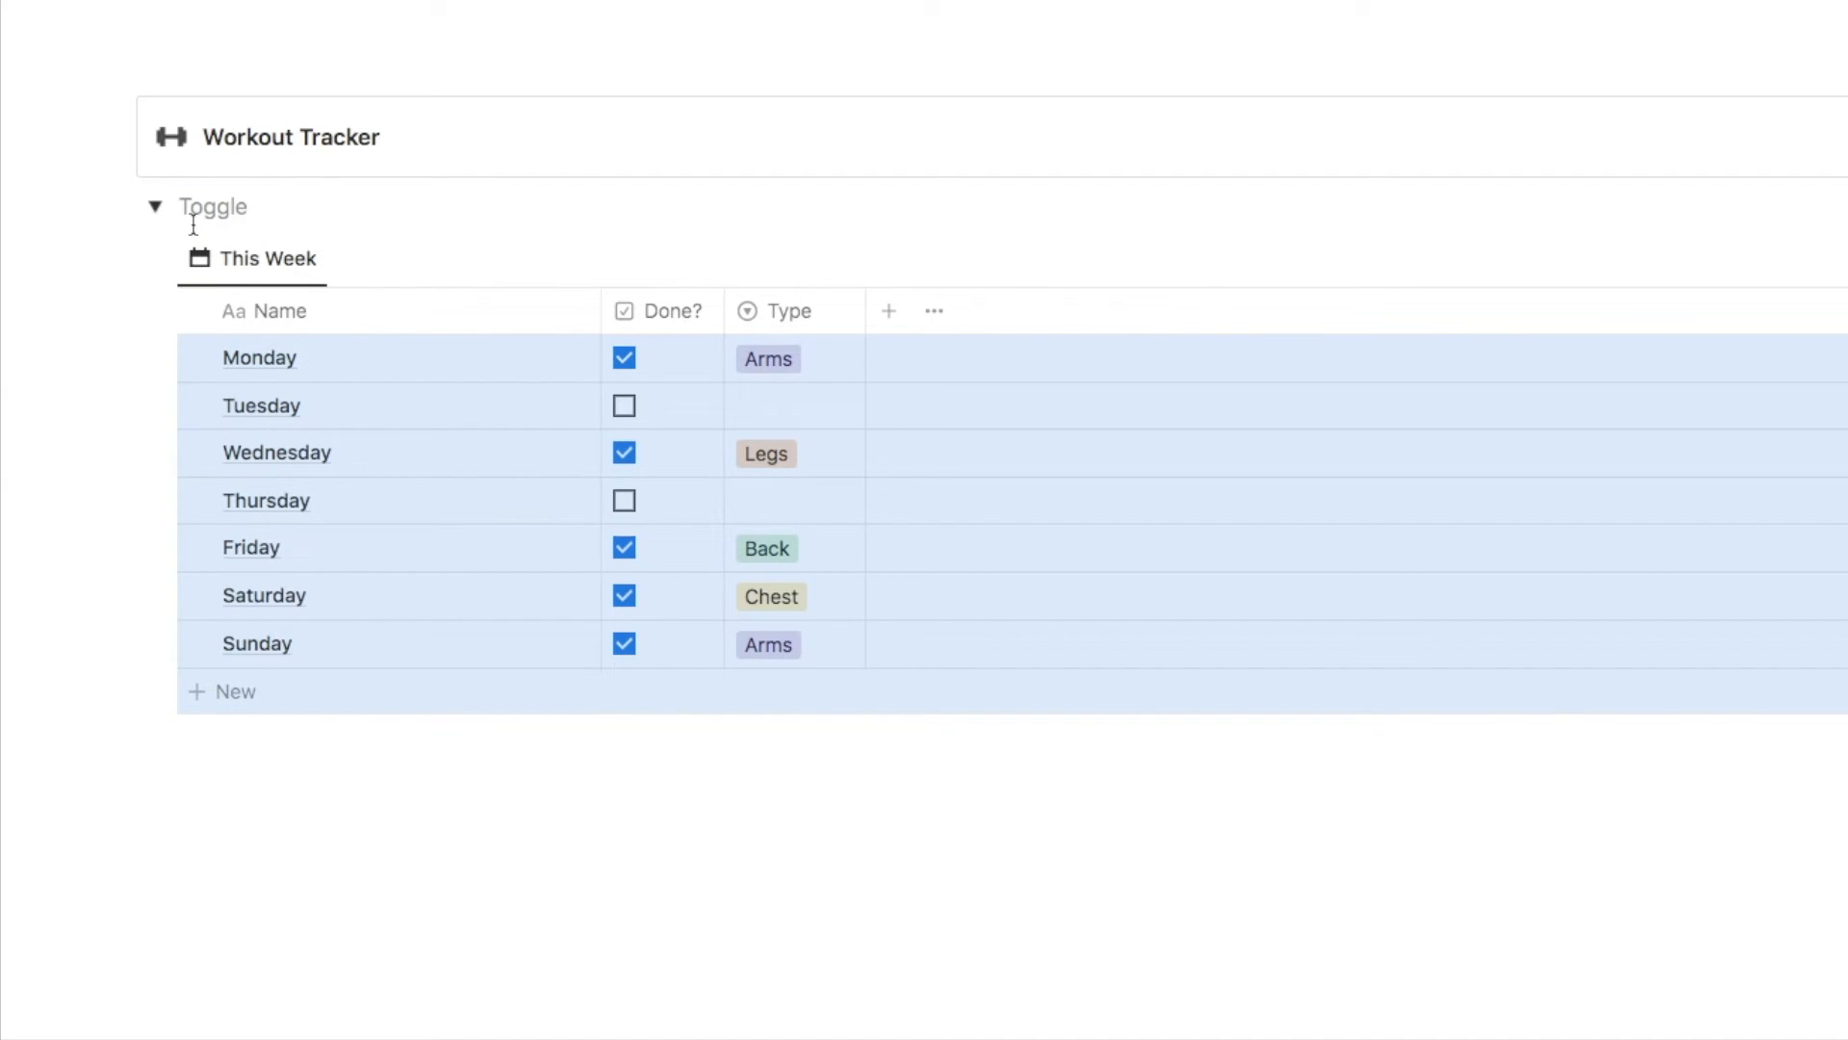
pyautogui.moveTo(122, 206)
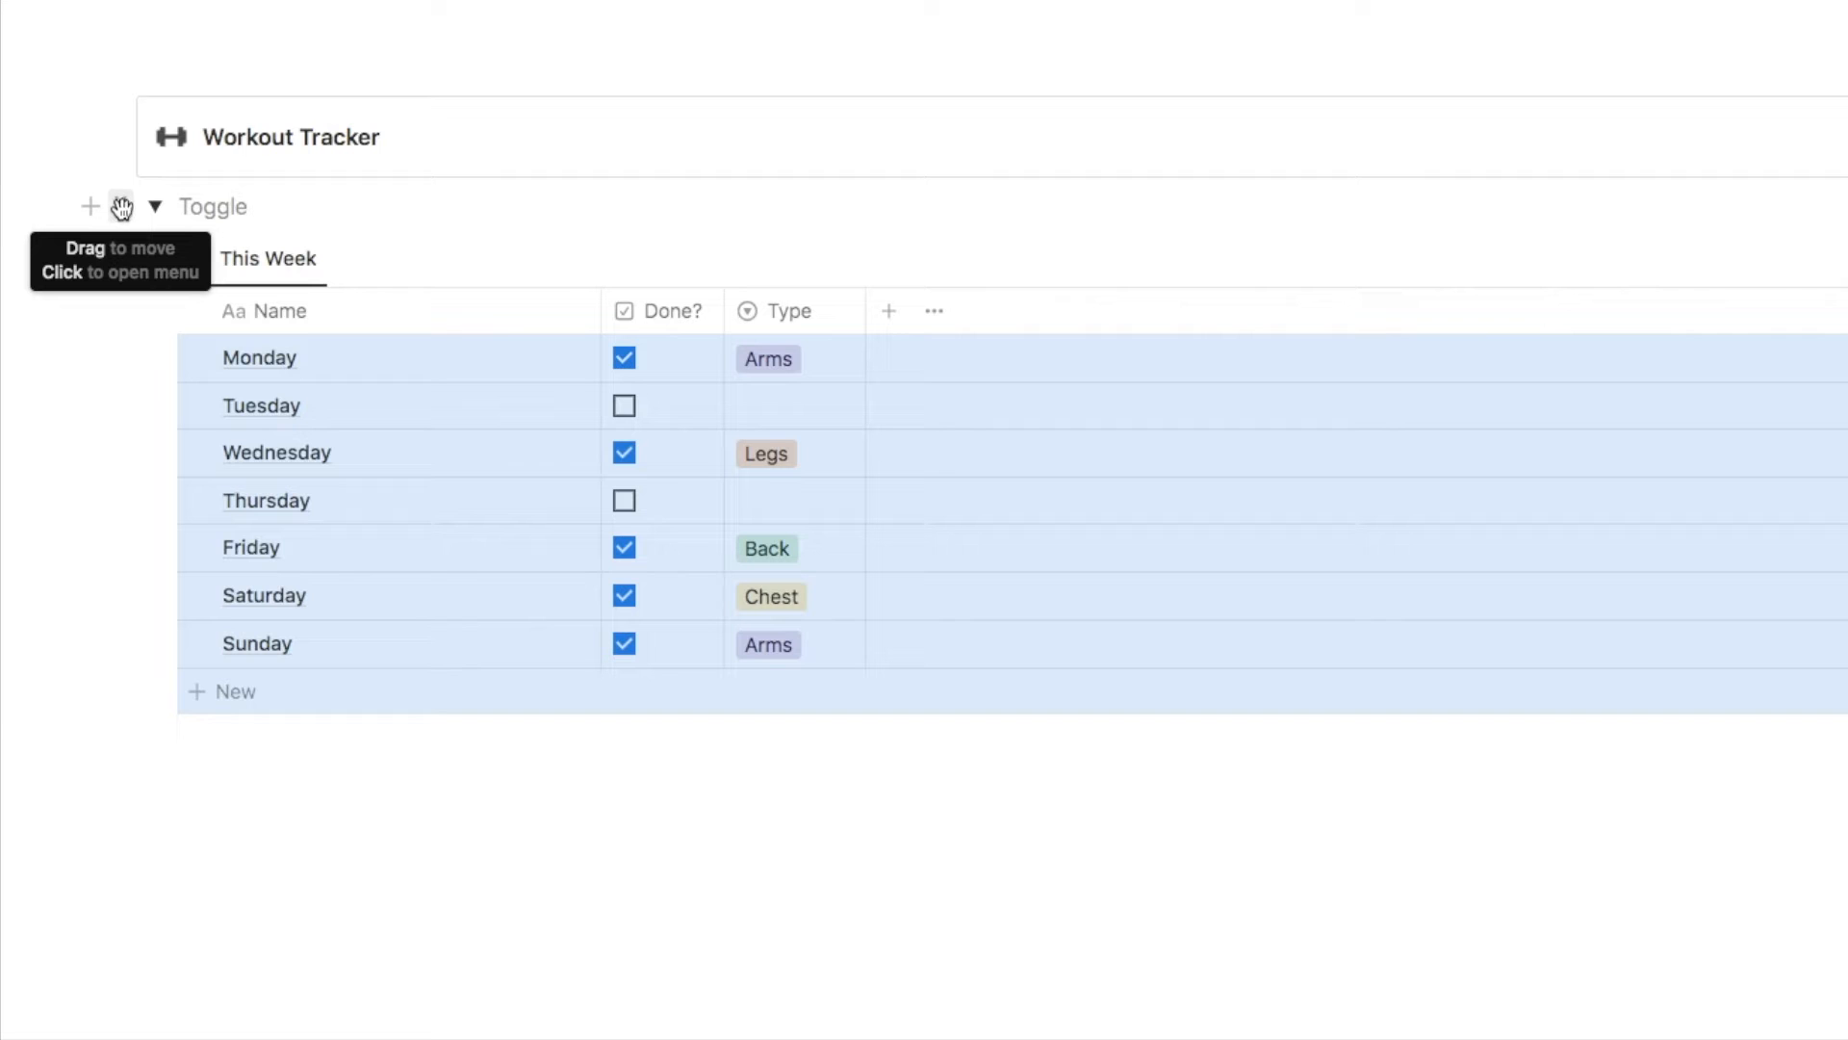
# Set the toggle block's background color to Purple background
pyautogui.click(121, 206)
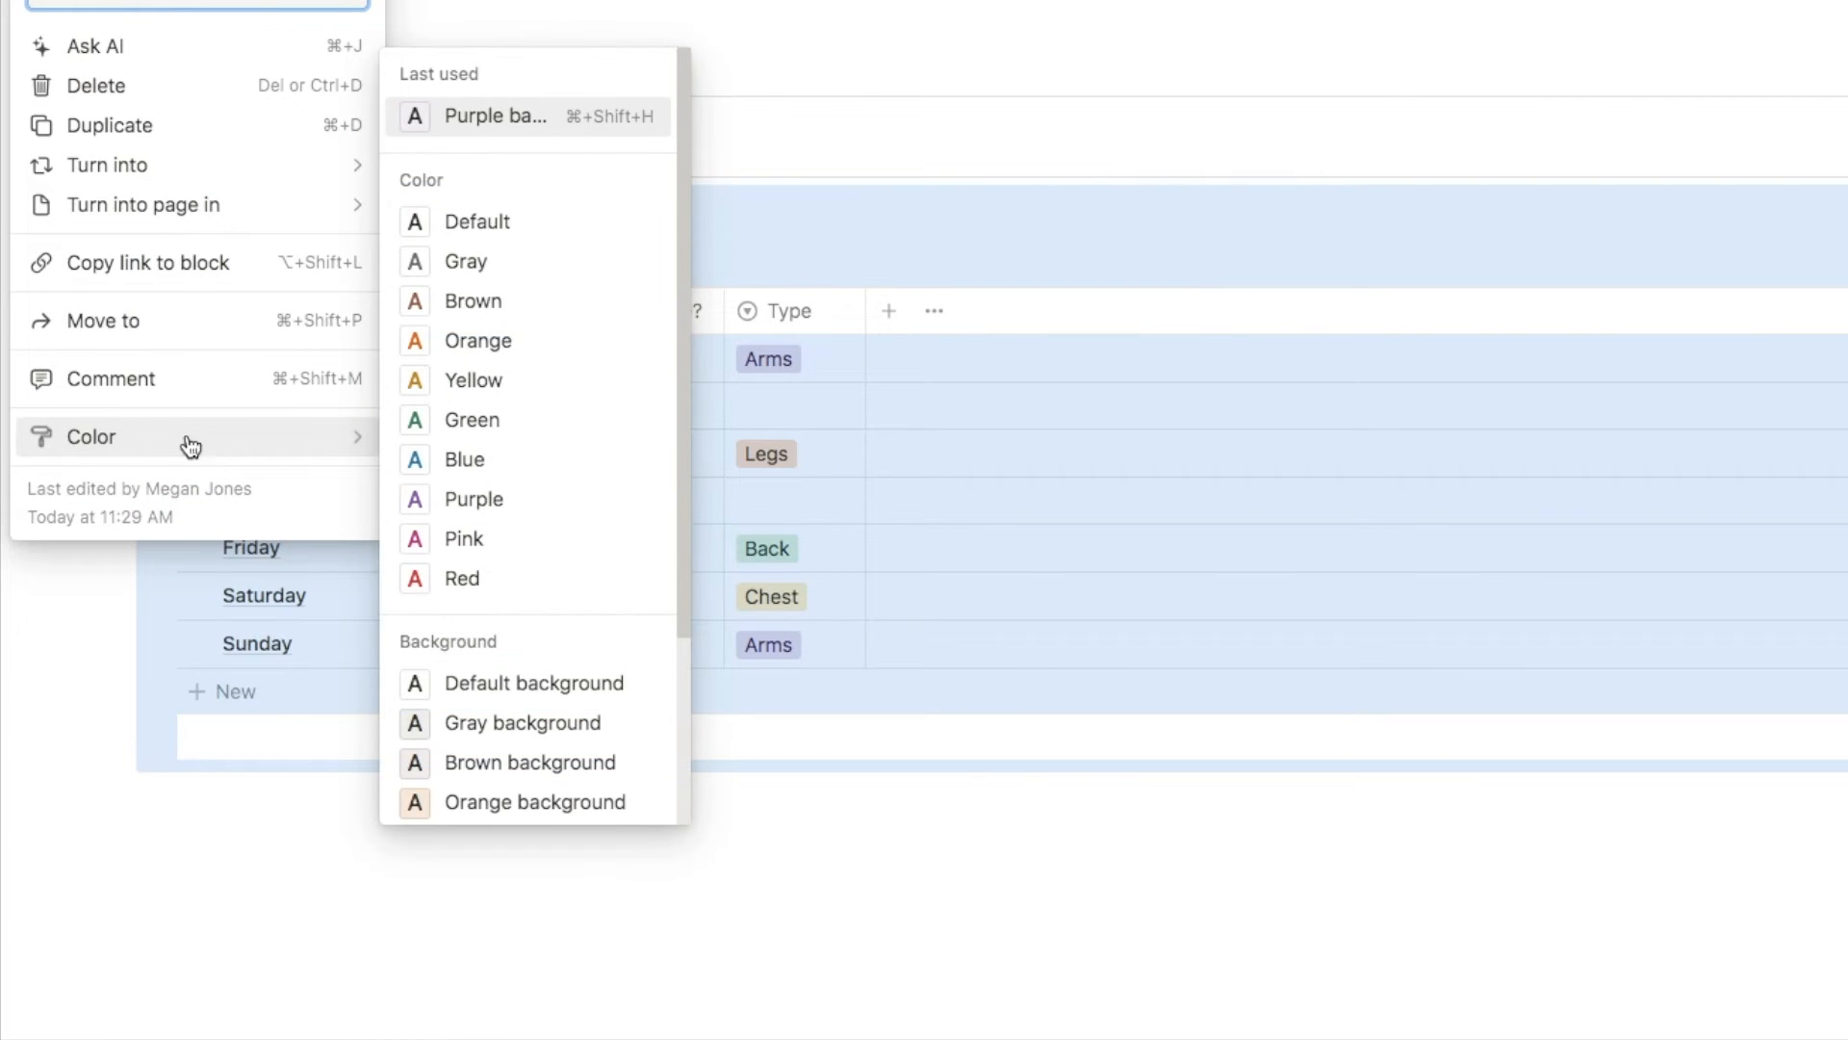
pyautogui.scroll(-3)
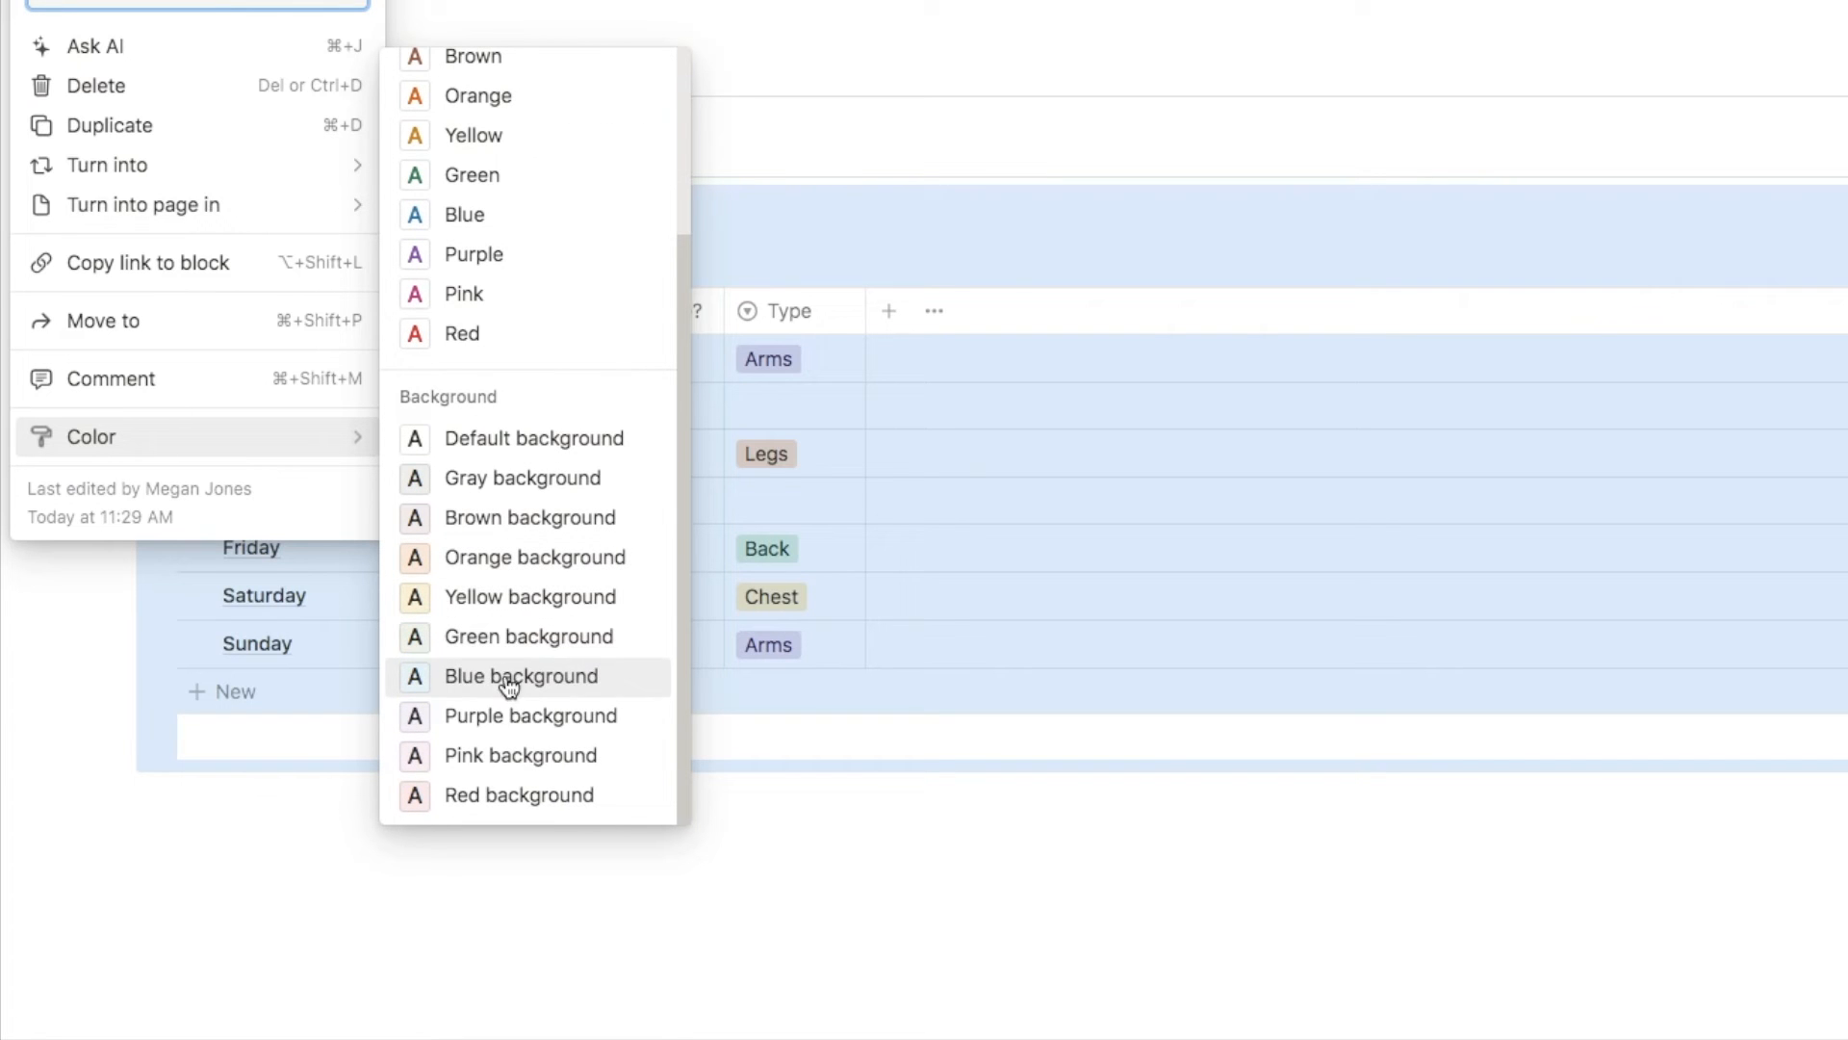
pyautogui.click(521, 676)
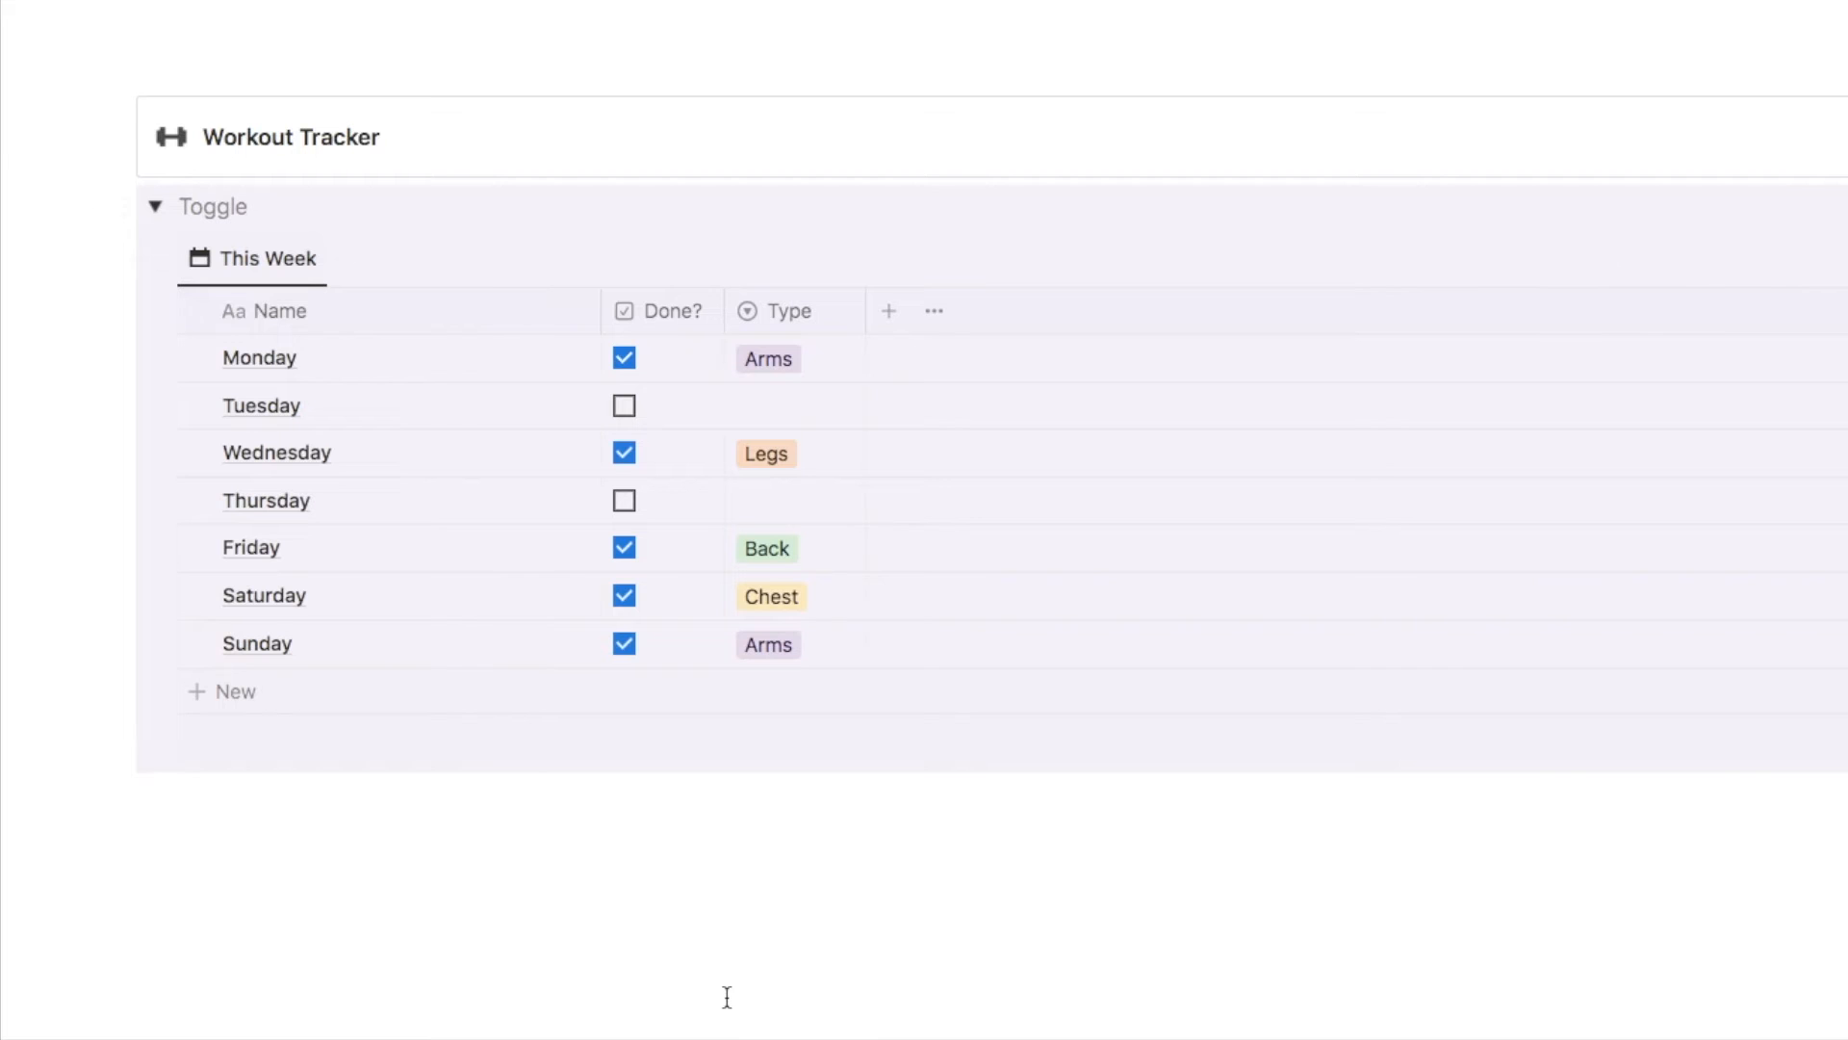
pyautogui.moveTo(206, 215)
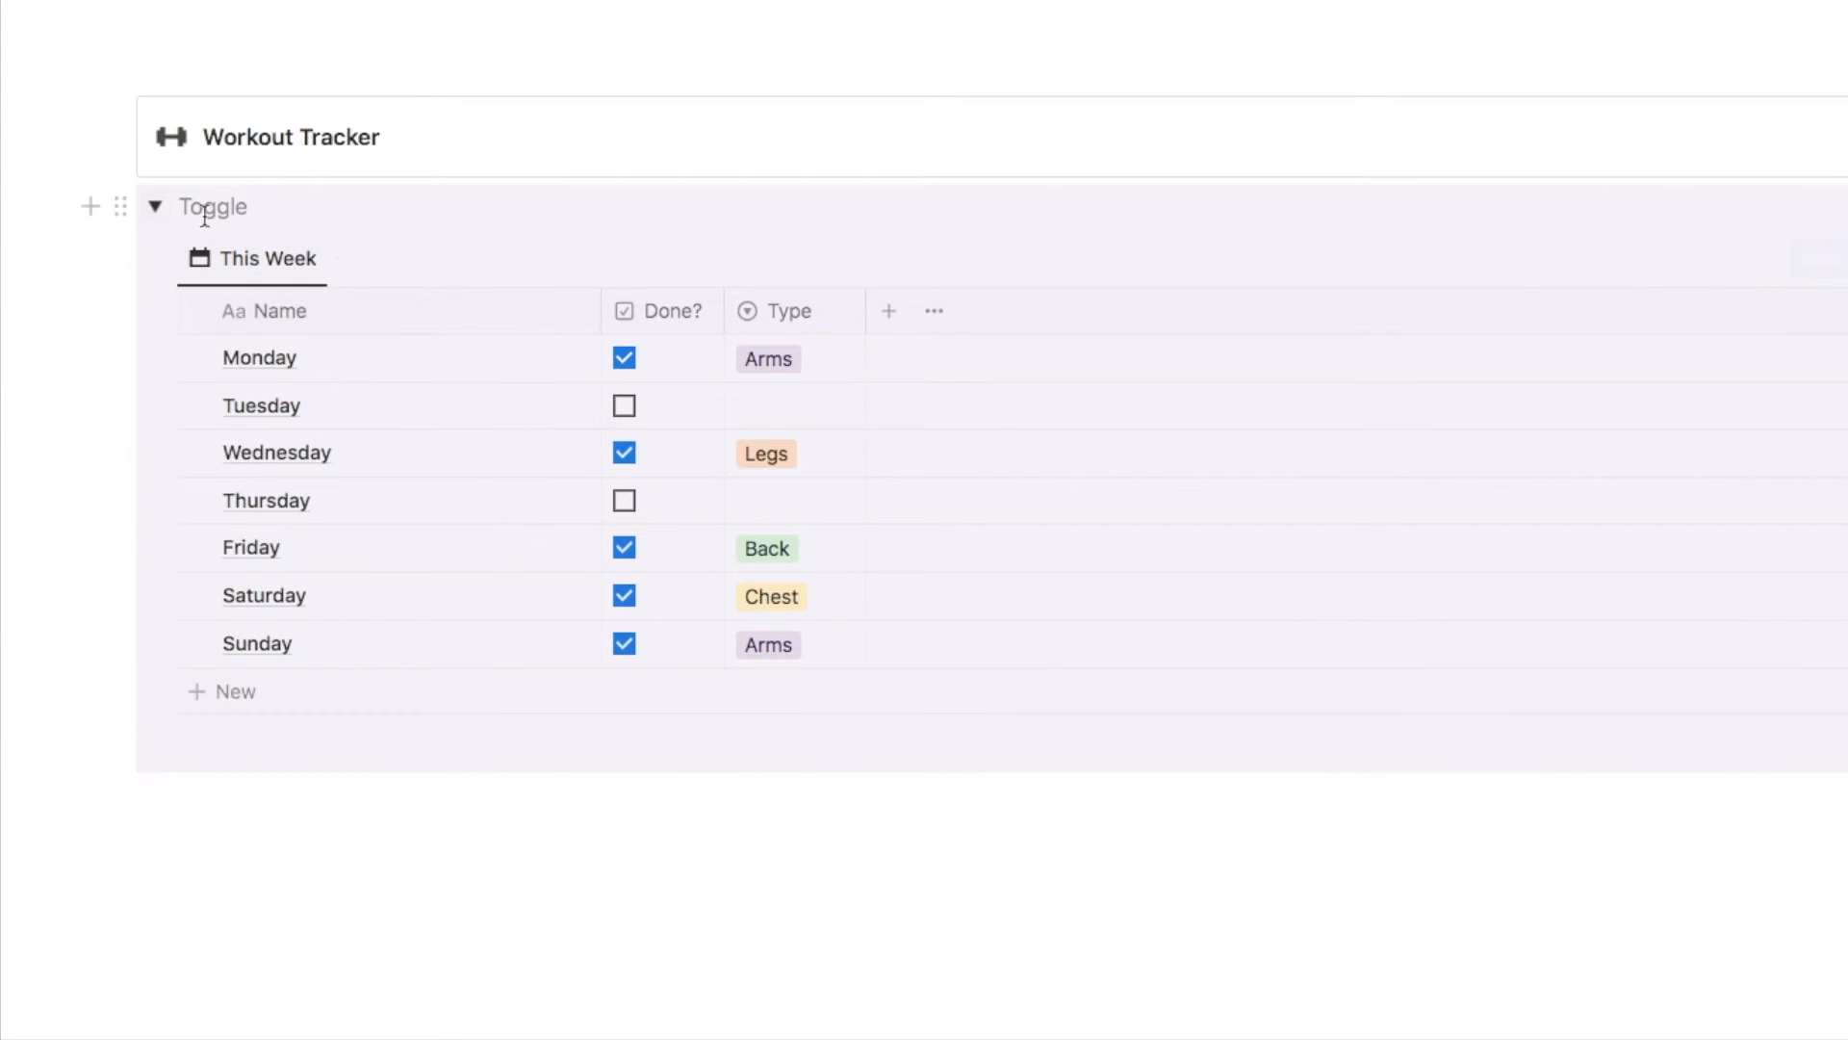
pyautogui.moveTo(116, 206)
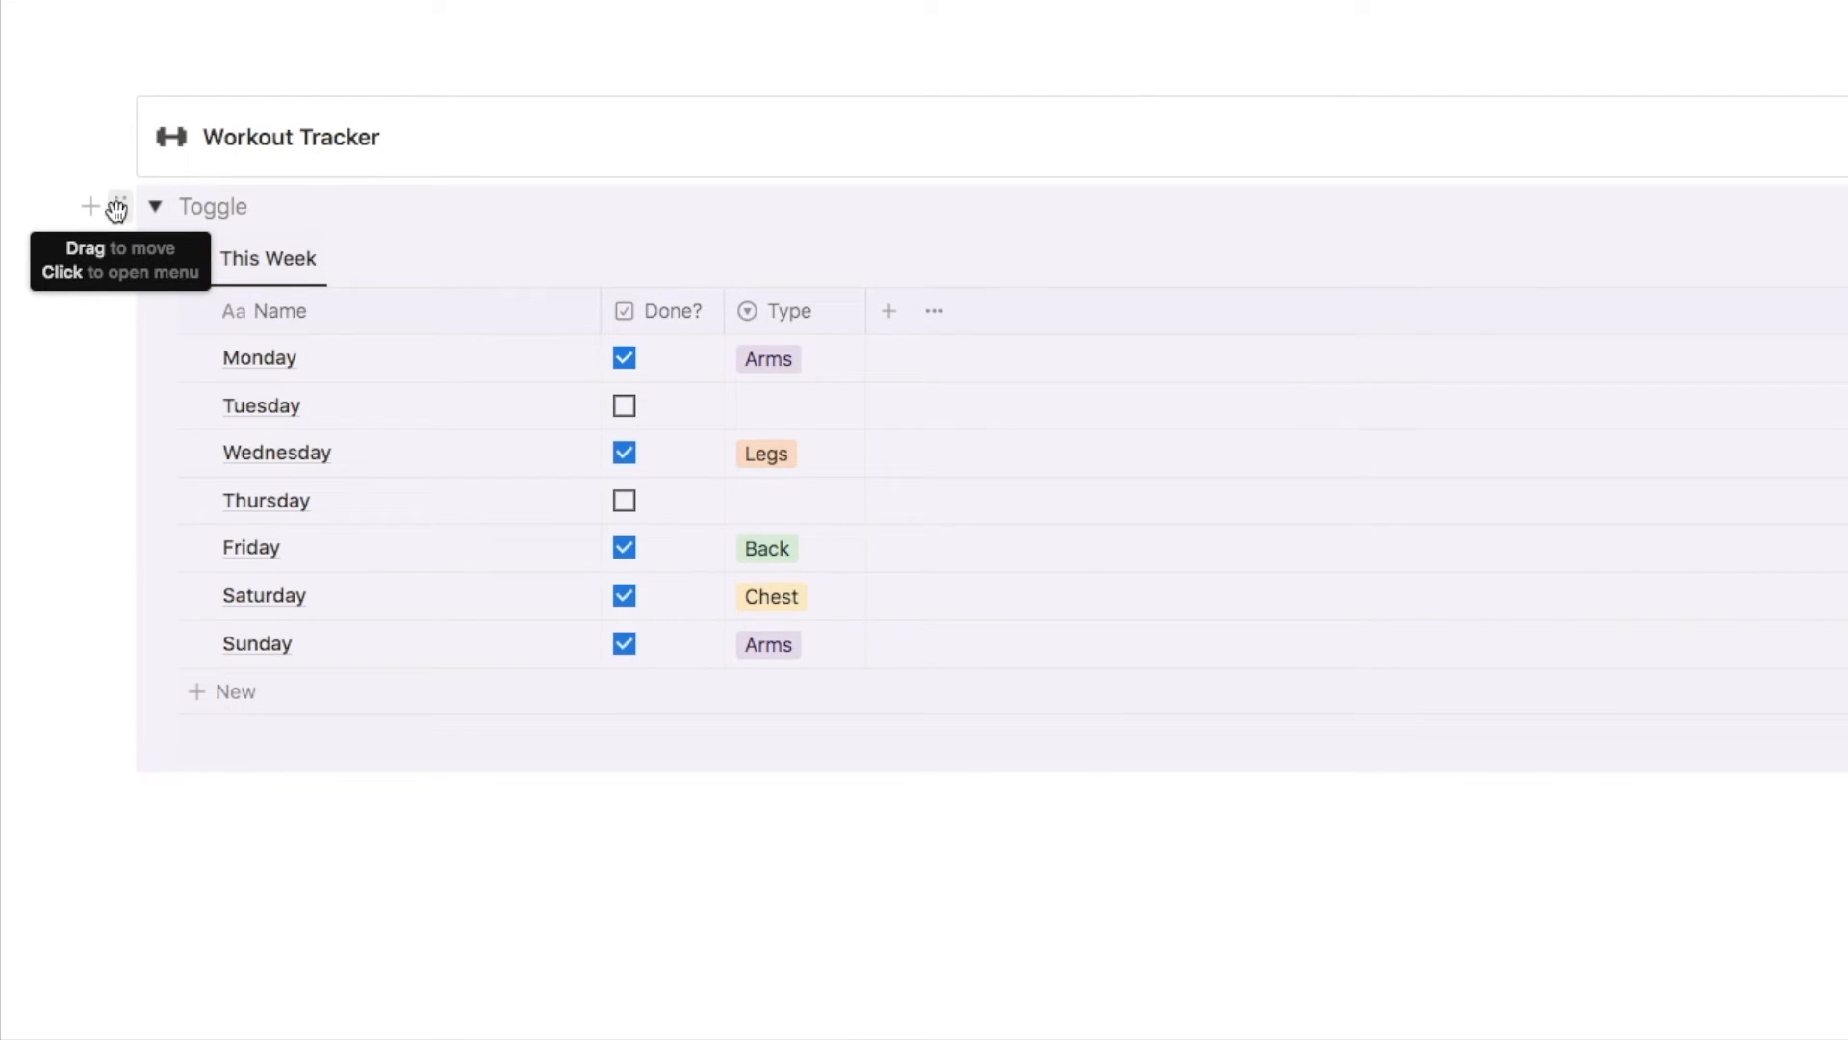
# Open the block menu of the purple block holding the table
pyautogui.click(116, 206)
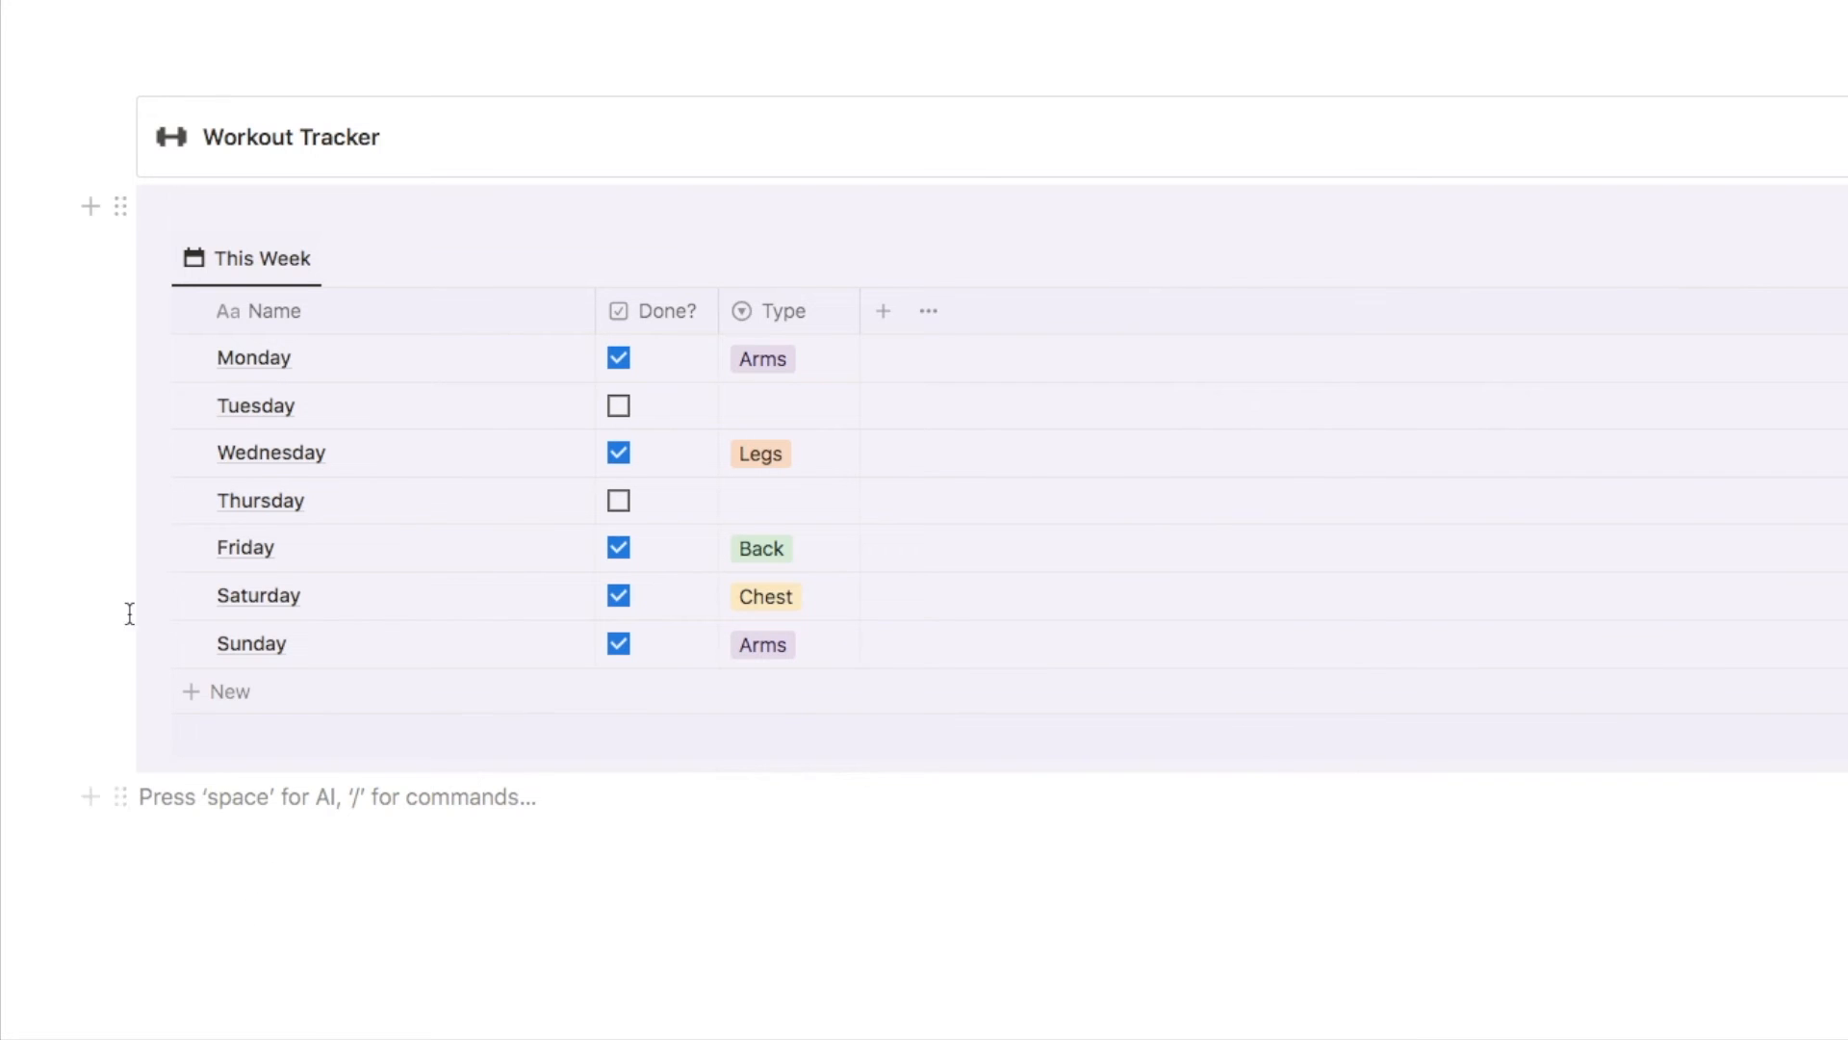
pyautogui.moveTo(120, 208)
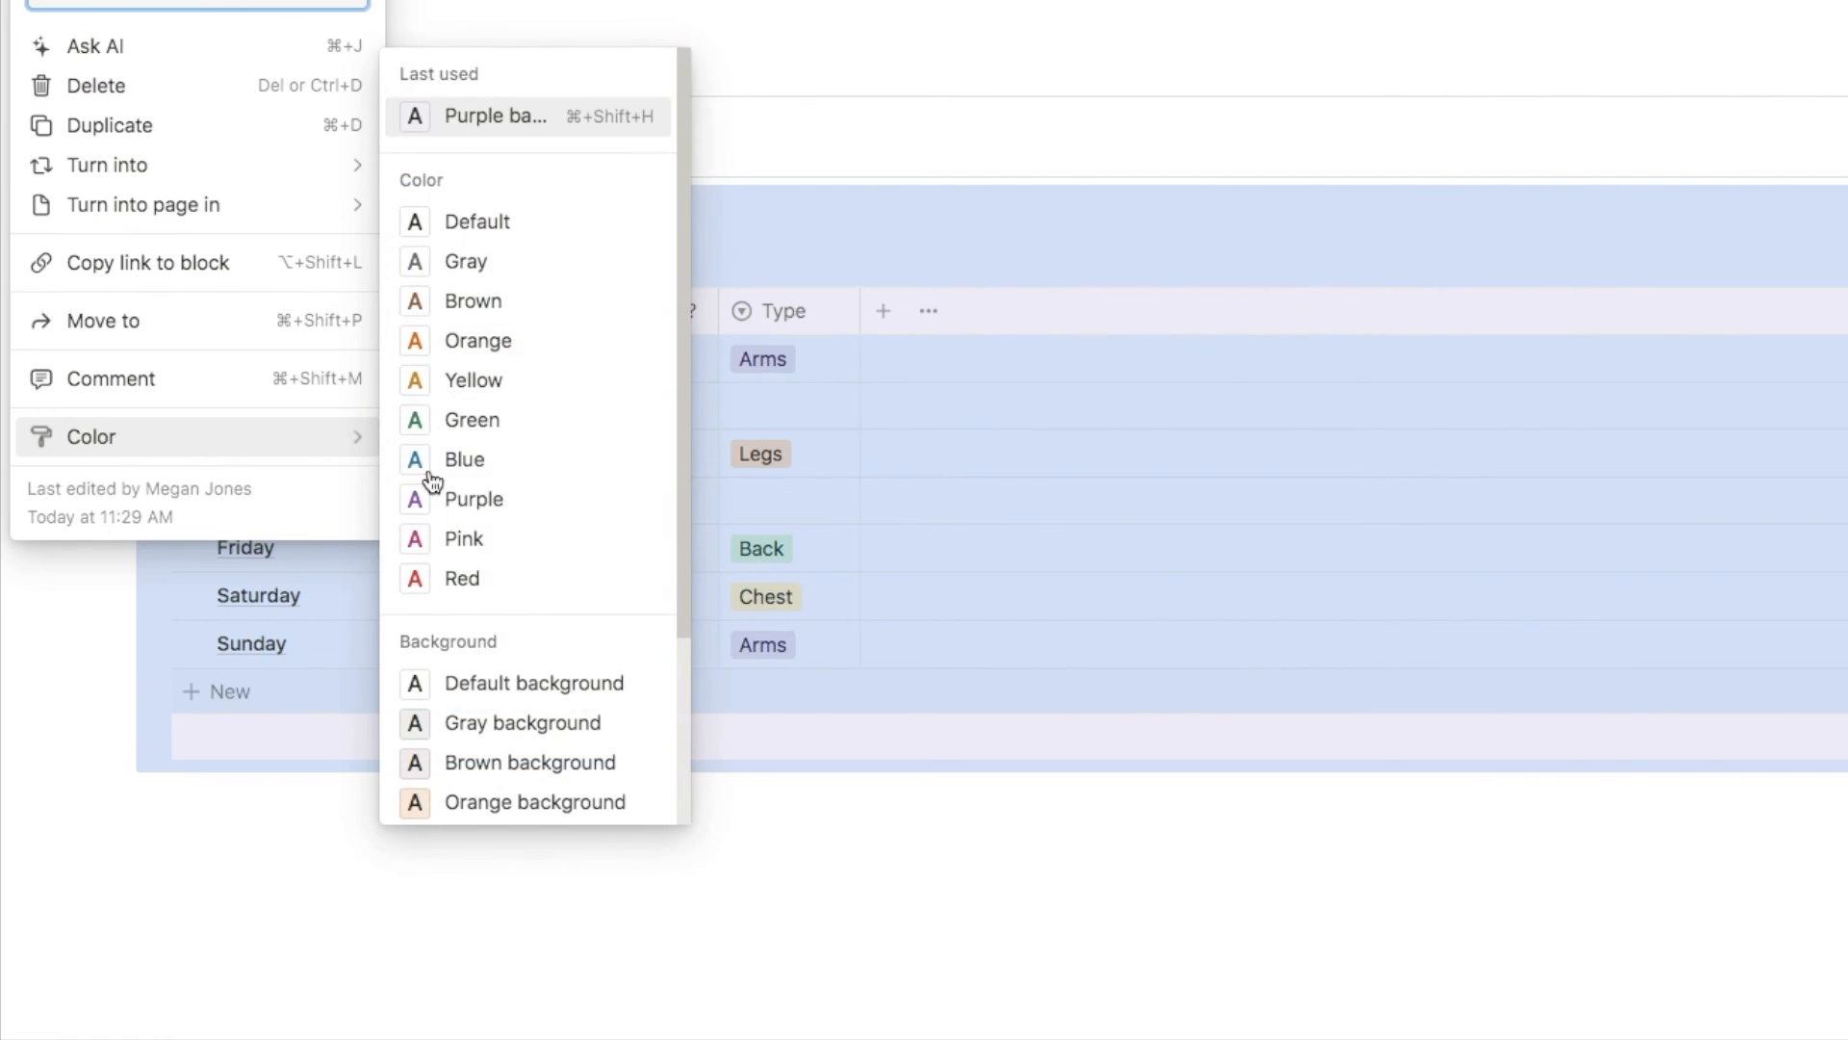
# Switch the table's block background from purple to Yellow background
pyautogui.scroll(-3)
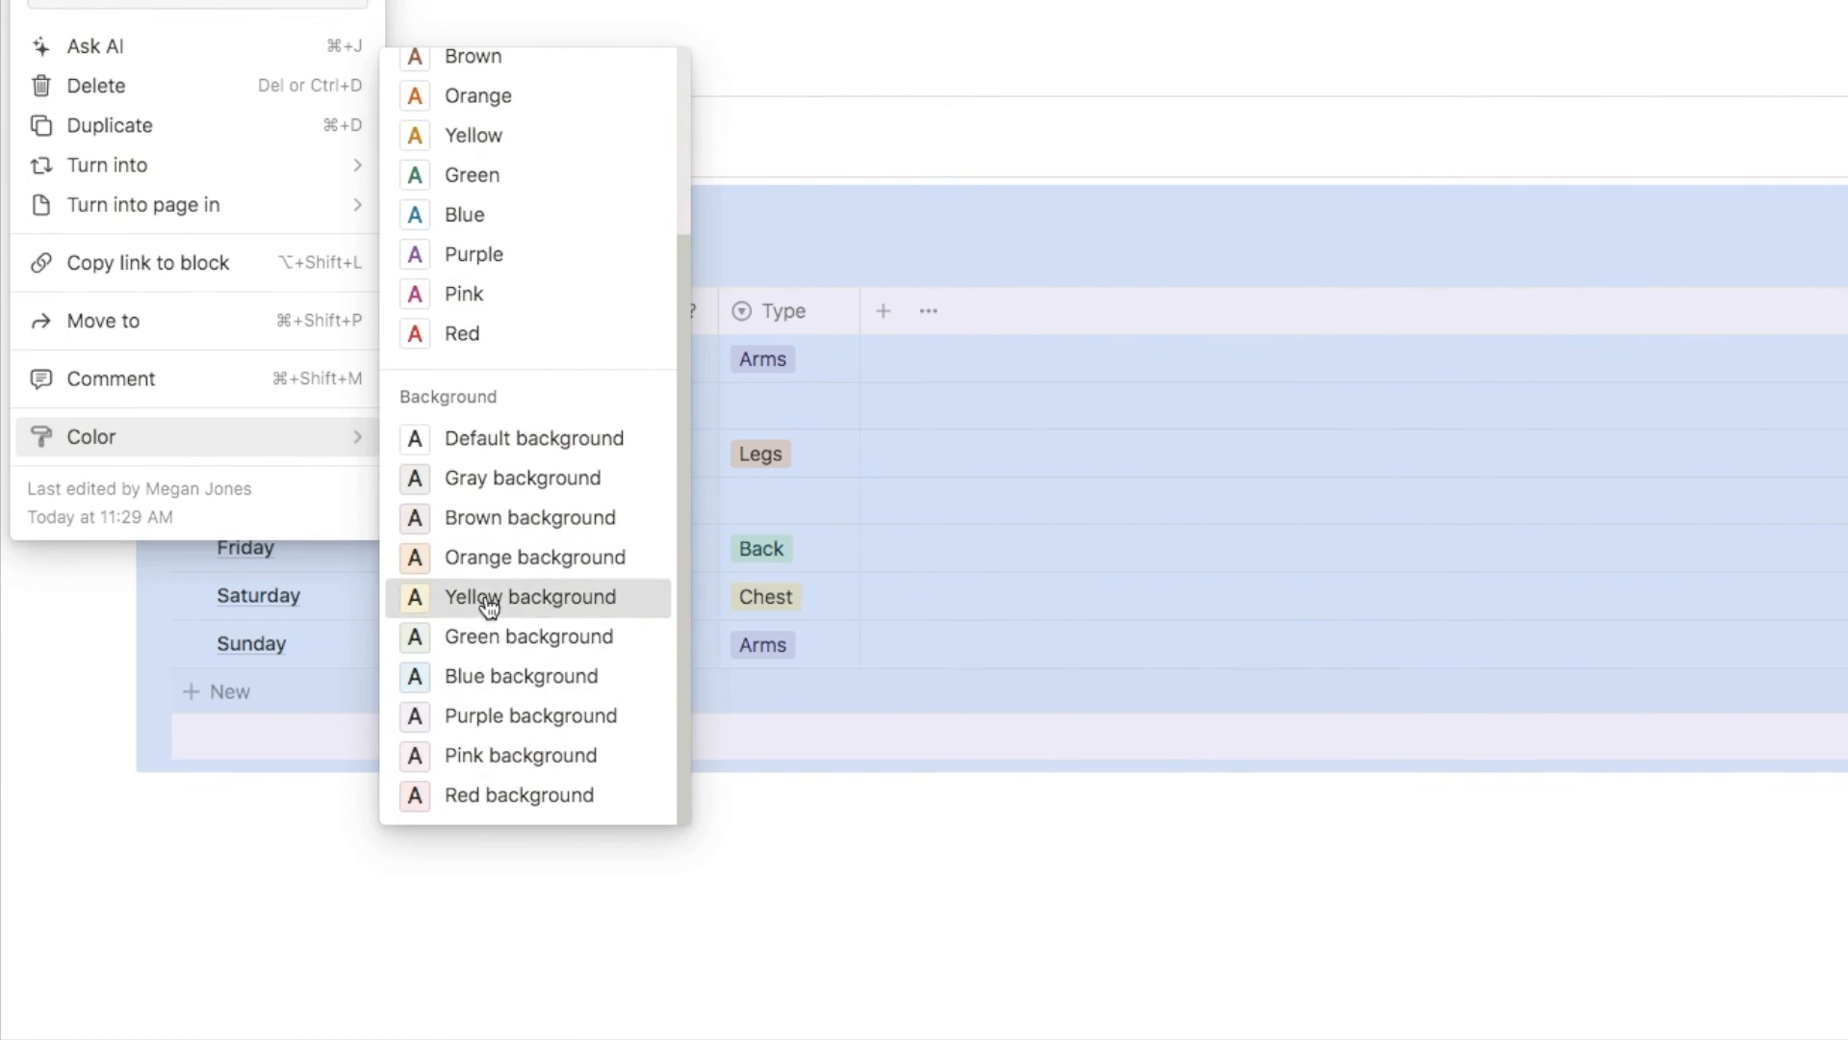
pyautogui.click(531, 597)
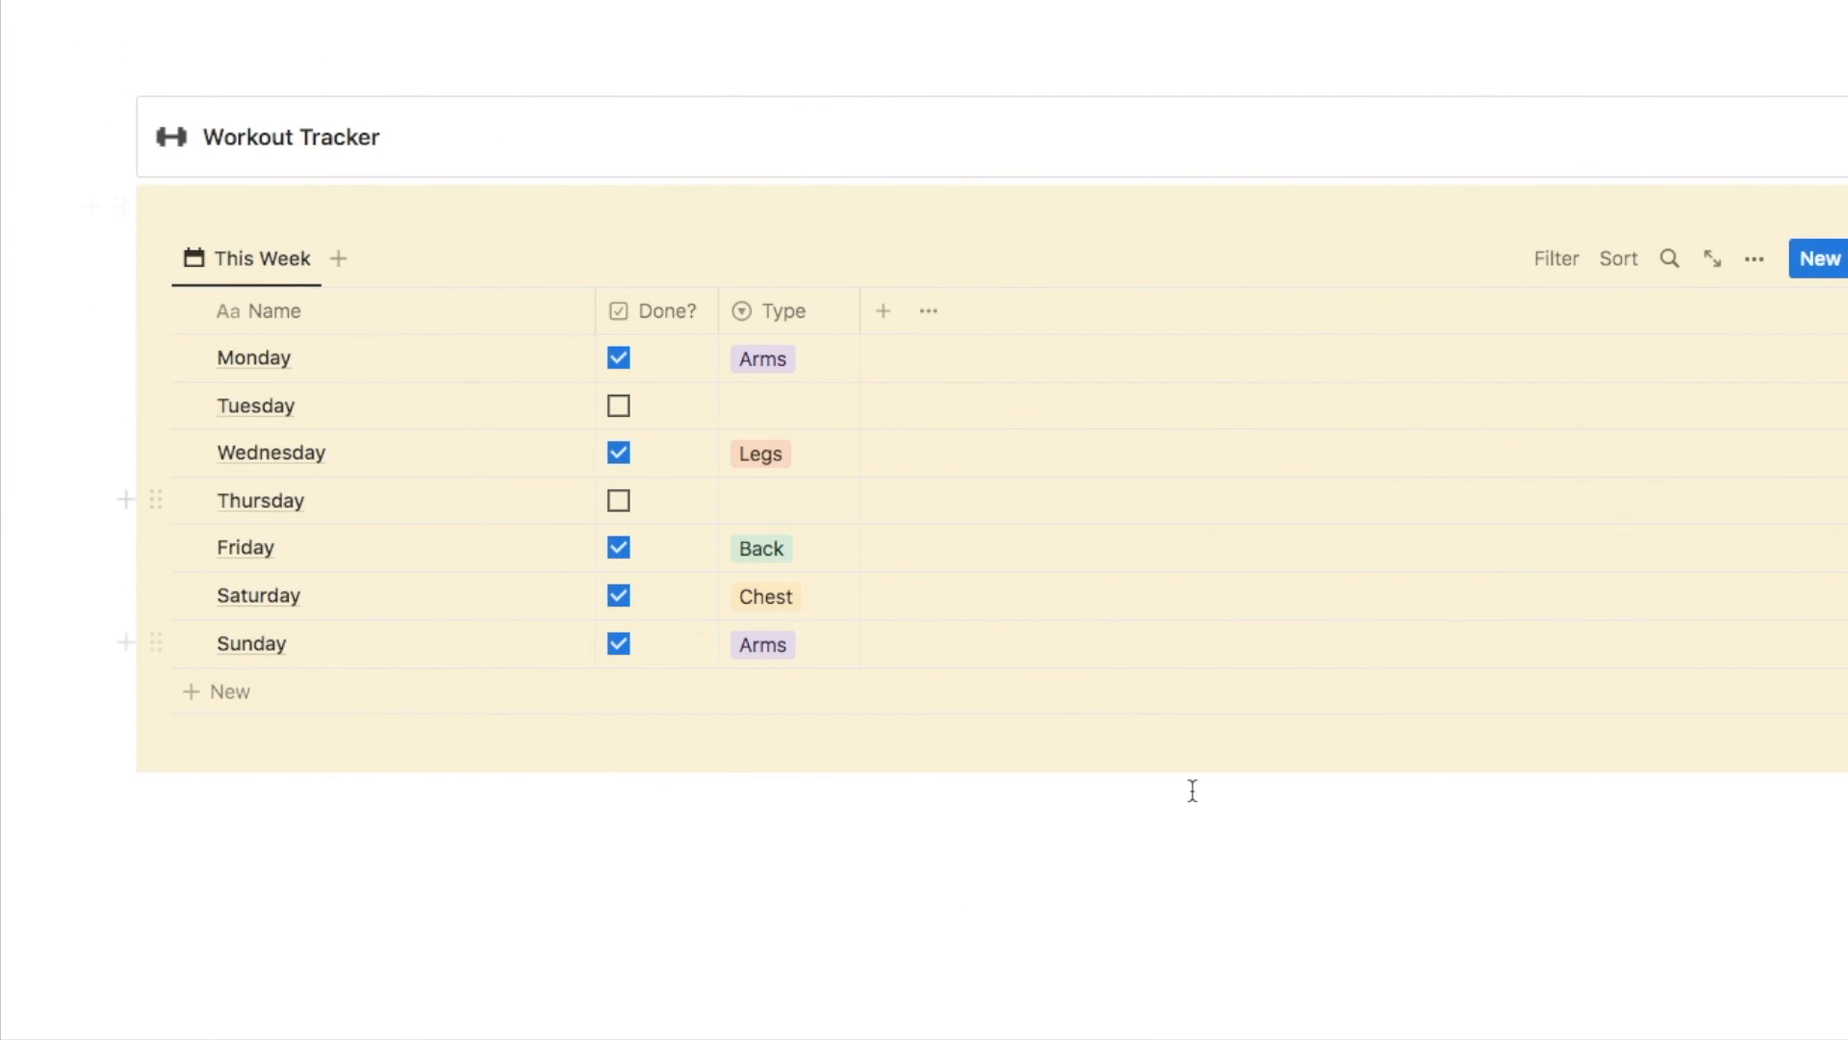